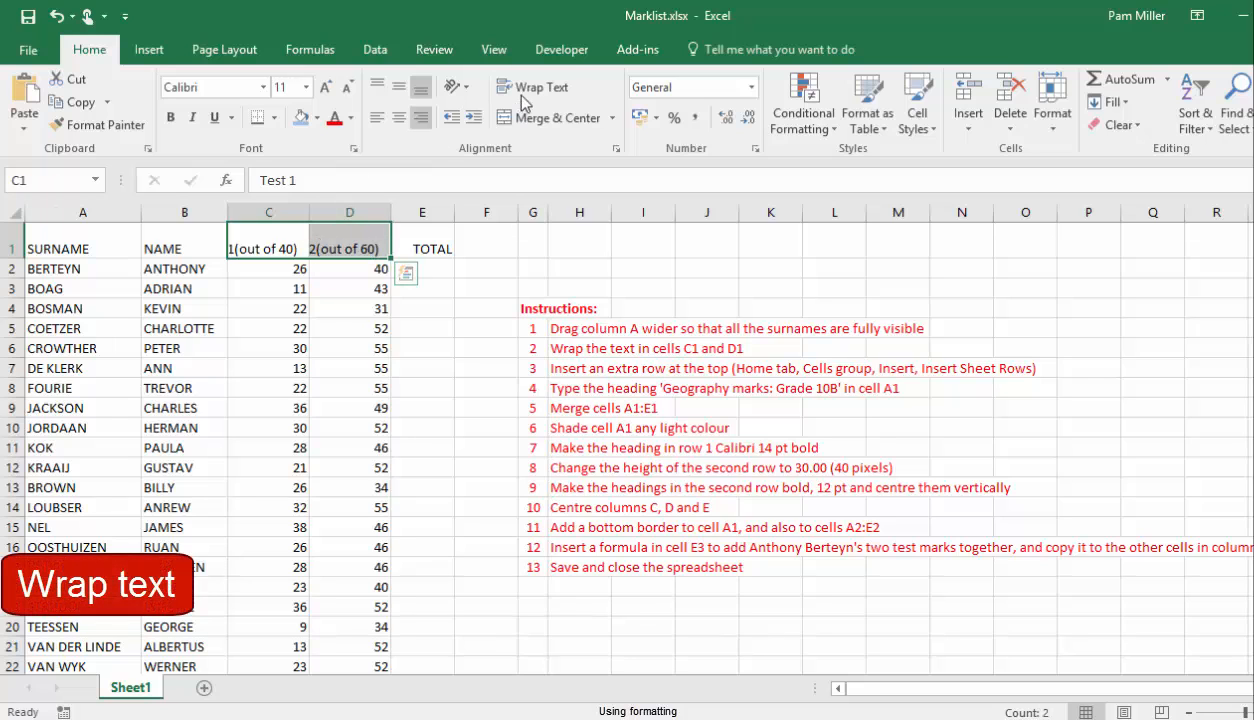
Wrap the Test 1 and Test 2 headings in C1:D1 and insert an empty row above the table
left_click(534, 86)
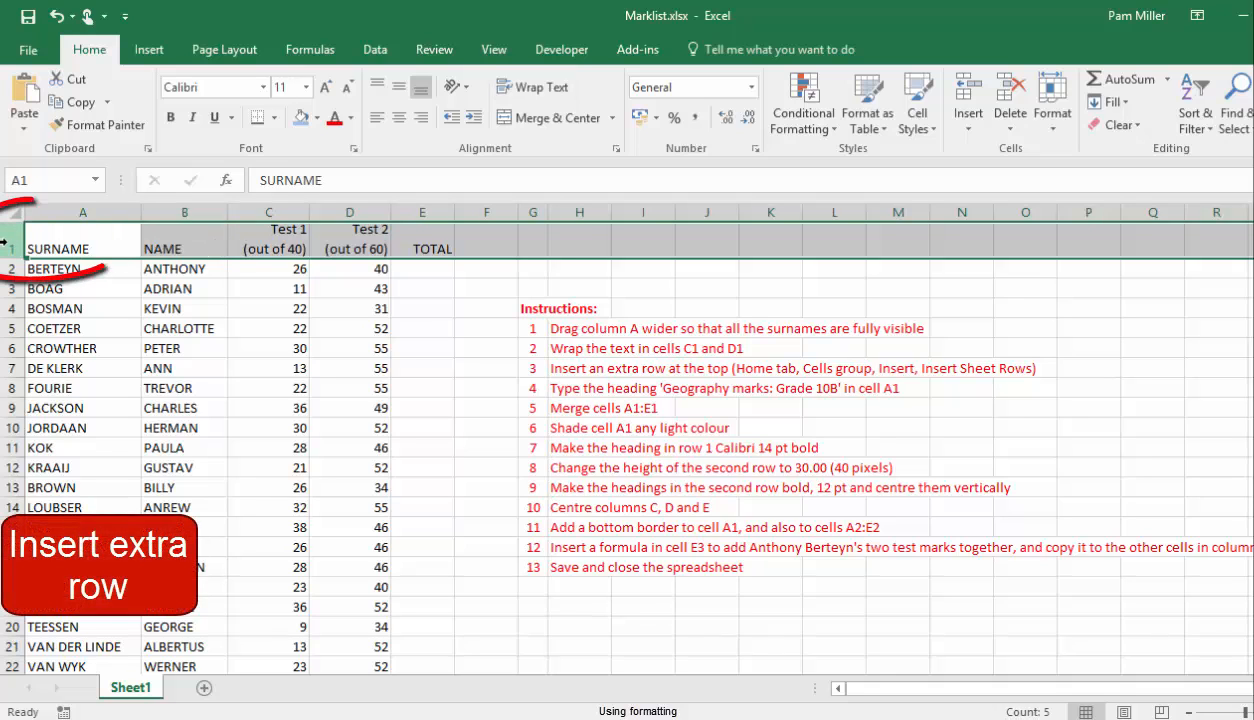
right_click(12, 268)
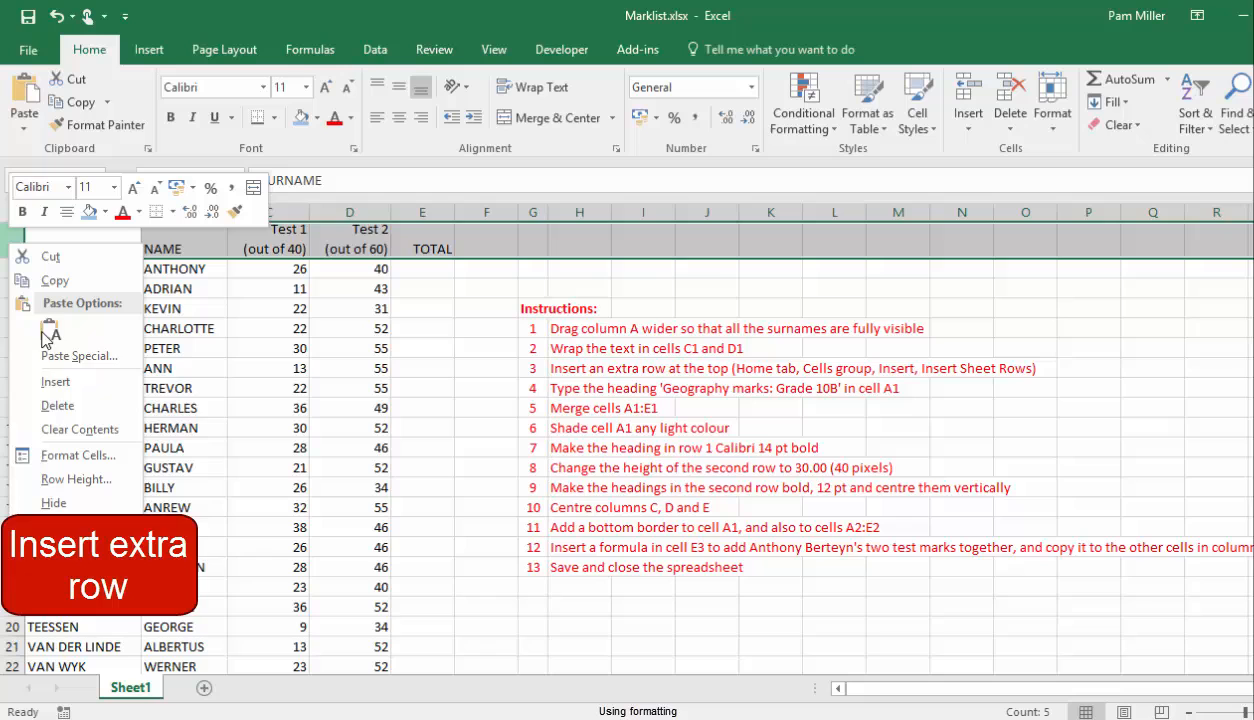
left_click(548, 116)
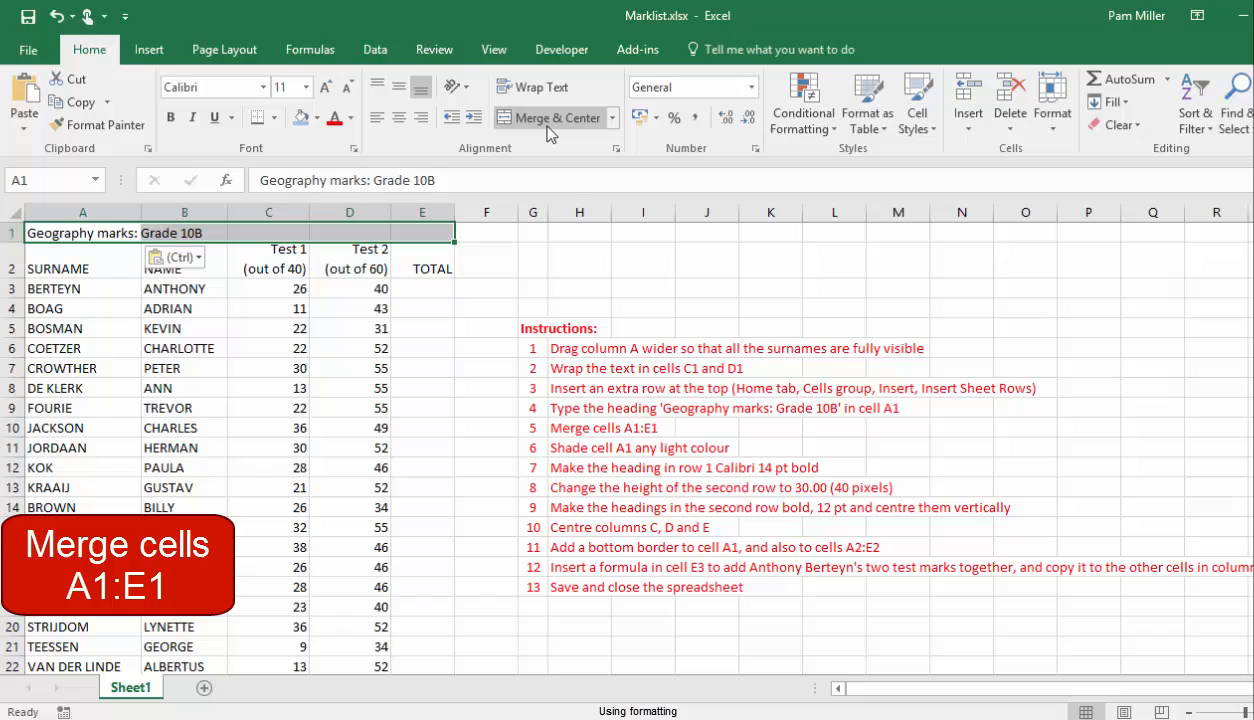
Merge and centre the 'Geography marks: Grade 10B' heading across A1:E1
left_click(548, 116)
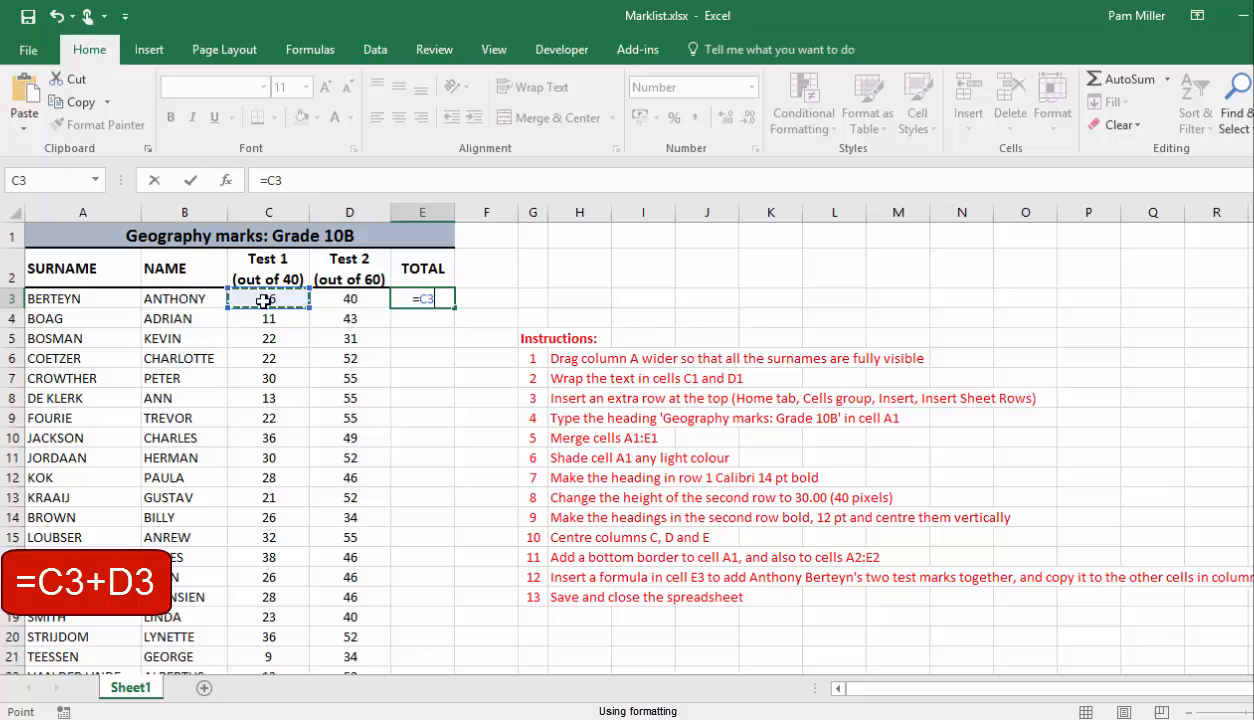
Enter the formula =C3+D3 in E3 so Berteyn's total shows 66
left_click(350, 298)
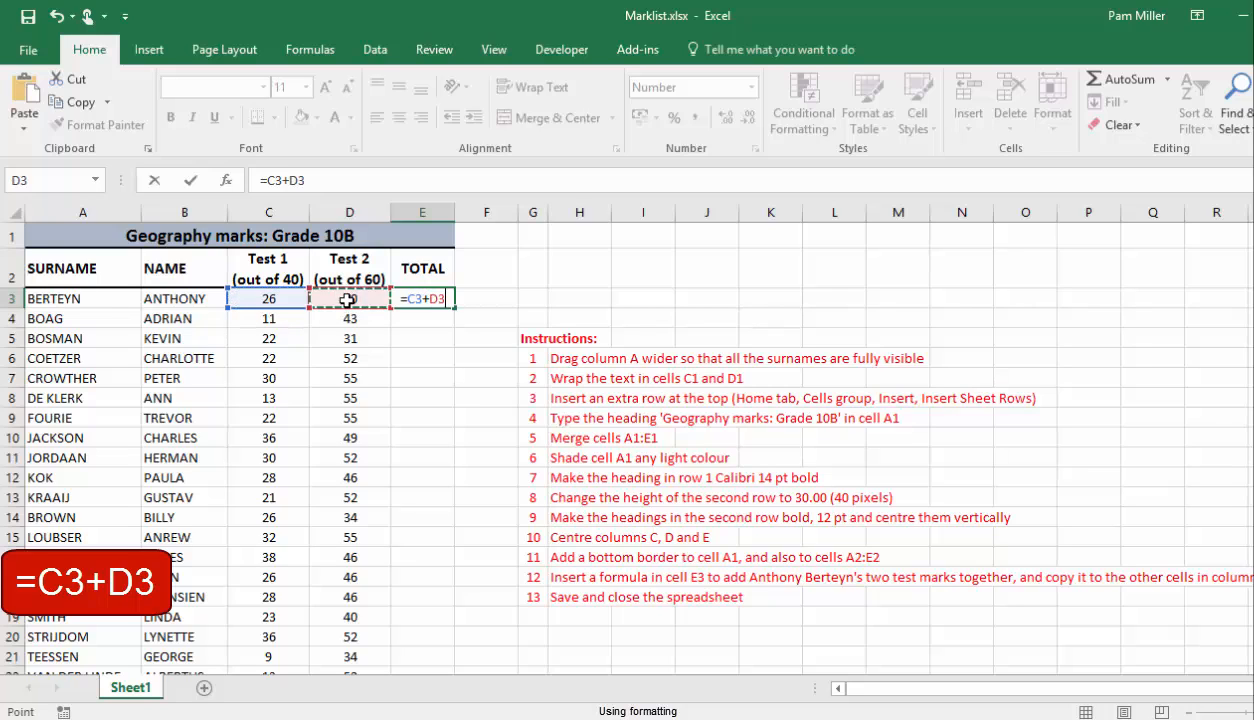
key("Enter")
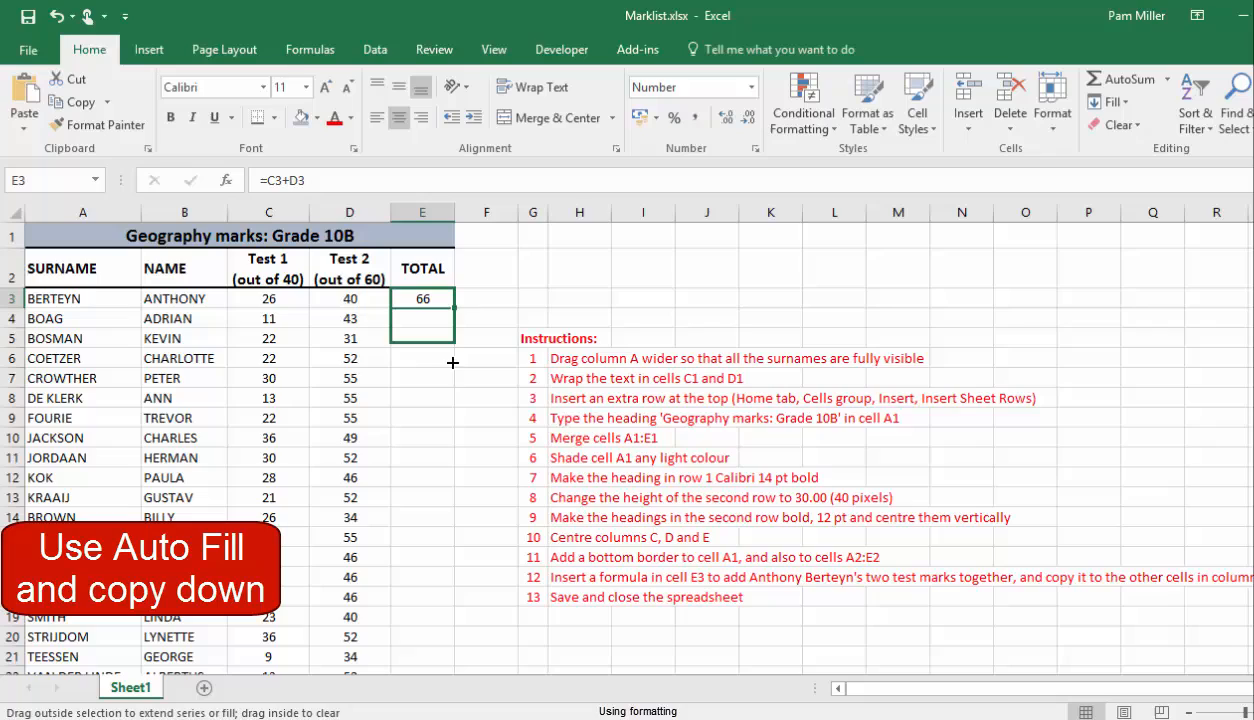